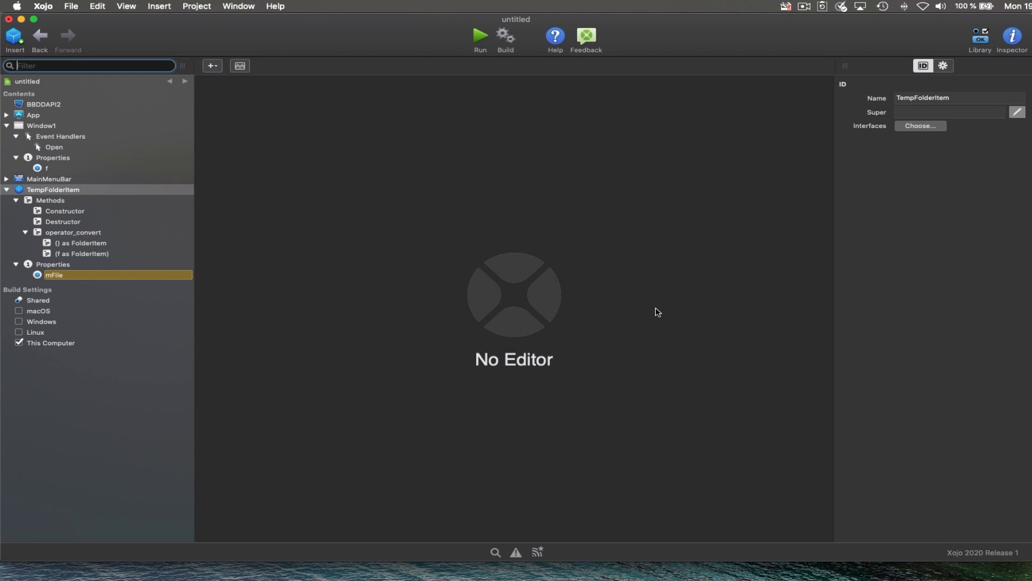
{"action": "mouse_move", "coordinate": [52, 200]}
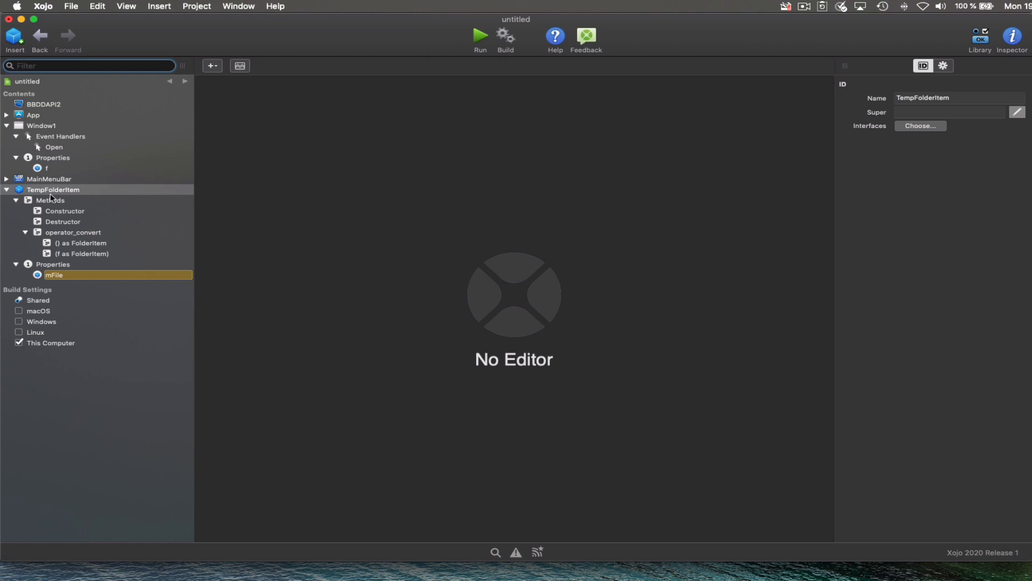
- Browse TempFolderItem's mFile property, Constructor and Destructor, then select the operator_convert group
{"action": "left_click", "coordinate": [53, 190]}
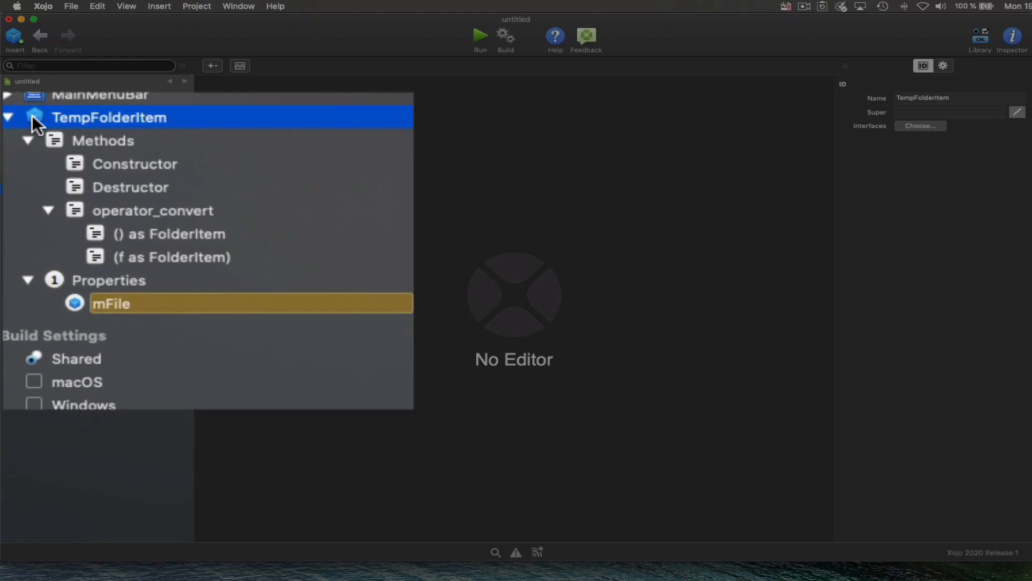
{"action": "mouse_move", "coordinate": [405, 125]}
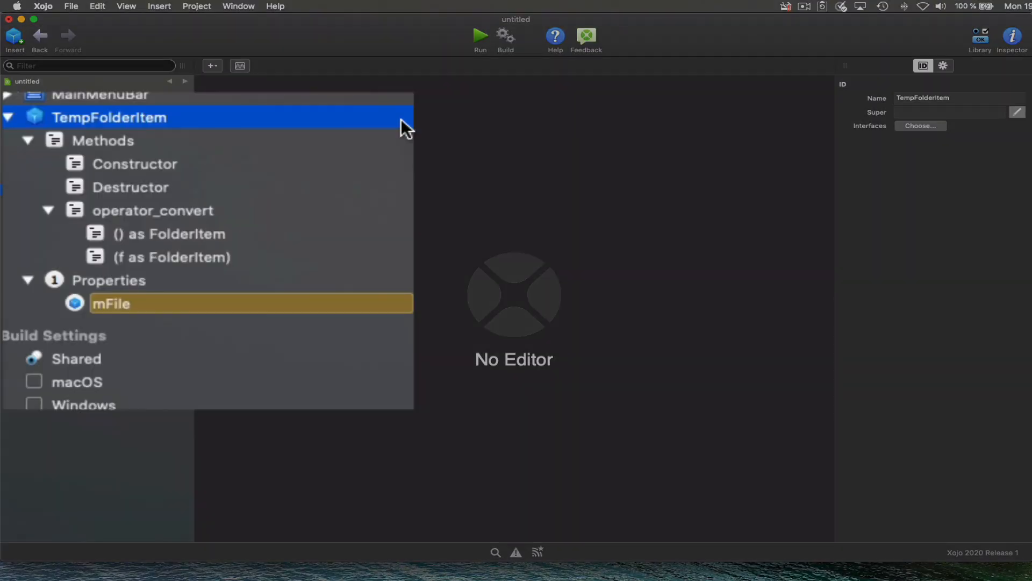
{"action": "mouse_move", "coordinate": [118, 158]}
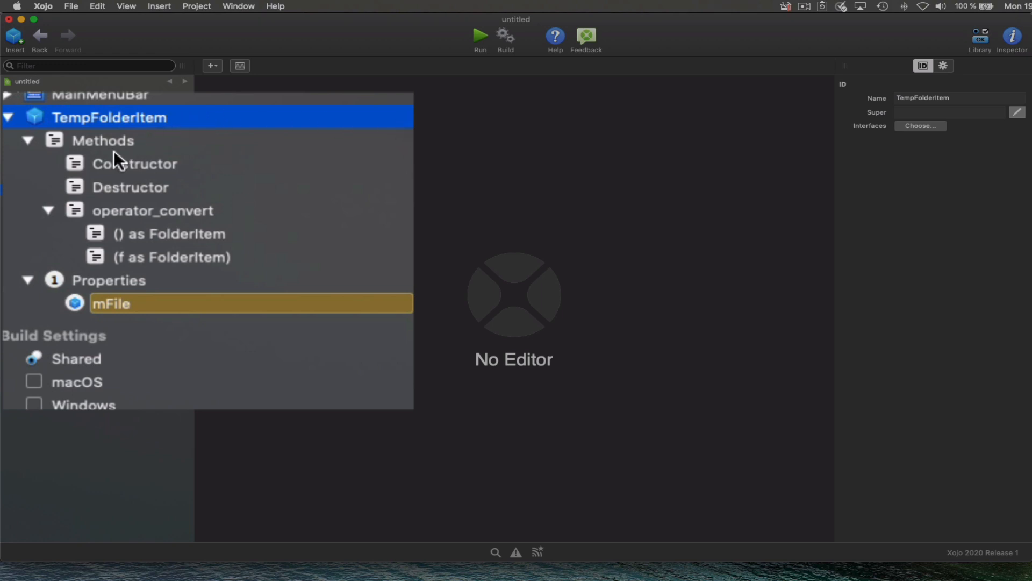
{"action": "left_click", "coordinate": [110, 303]}
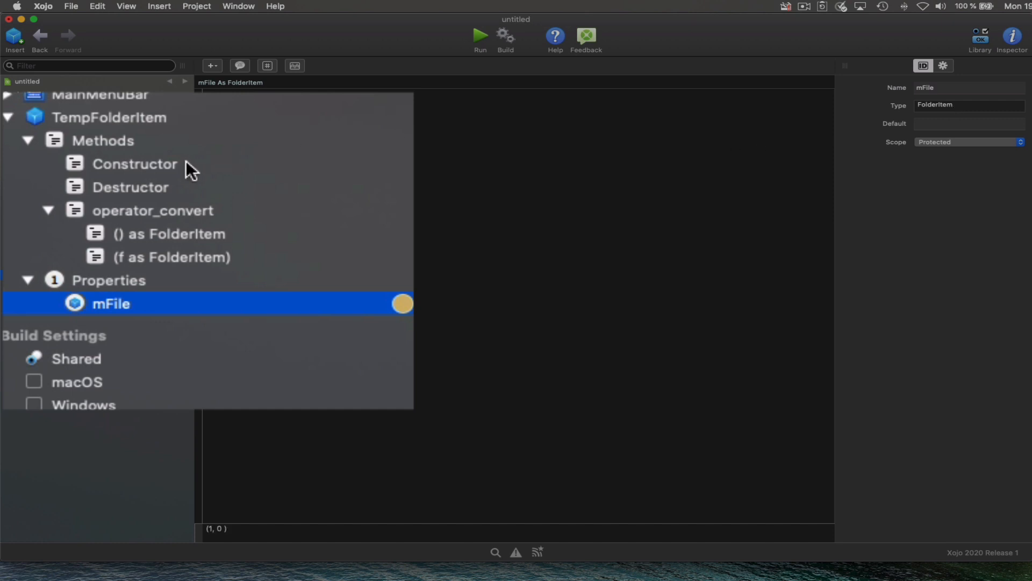
{"action": "left_click", "coordinate": [134, 164]}
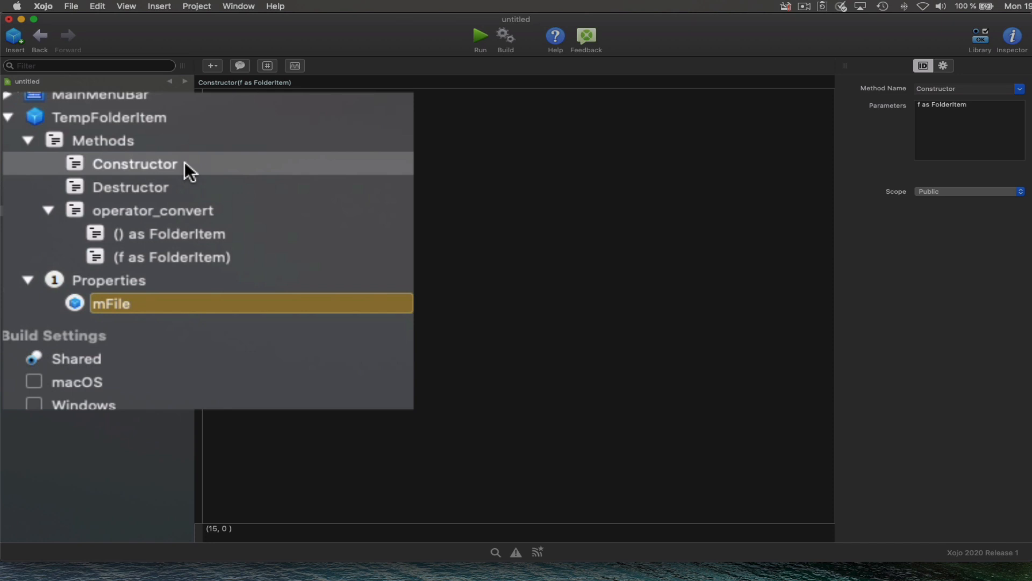
{"action": "mouse_move", "coordinate": [144, 195]}
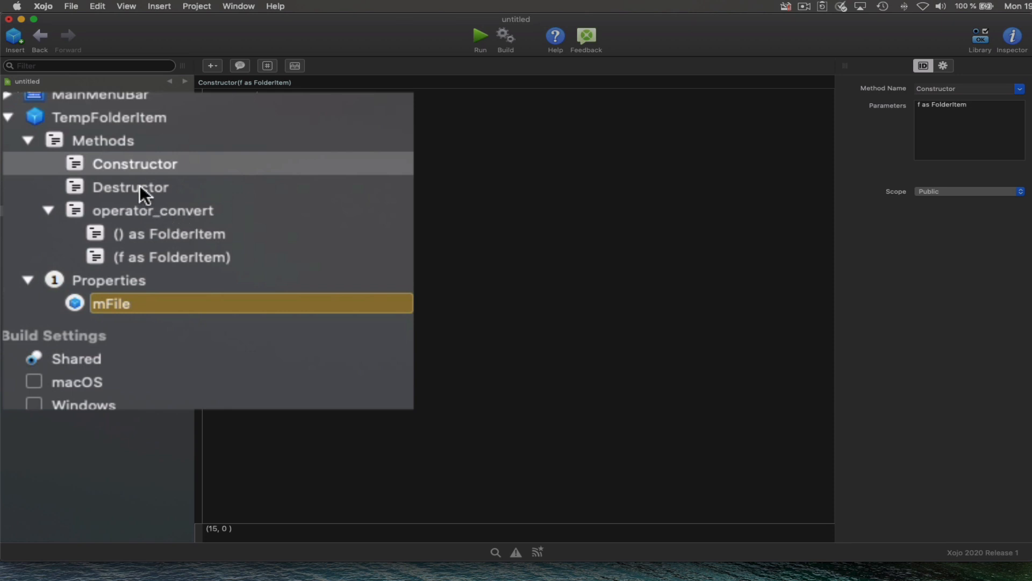
{"action": "left_click", "coordinate": [130, 187]}
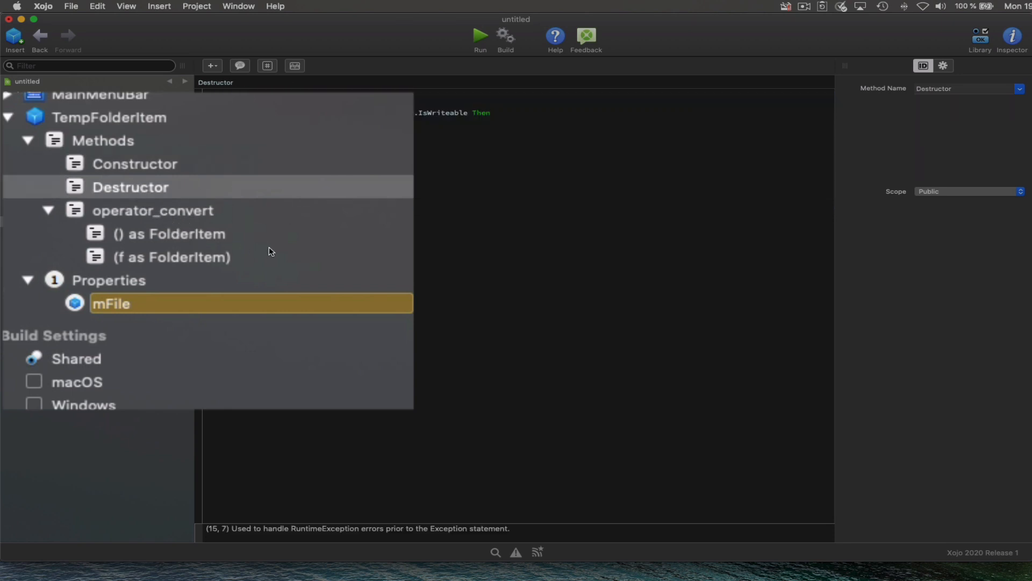
{"action": "mouse_move", "coordinate": [296, 249]}
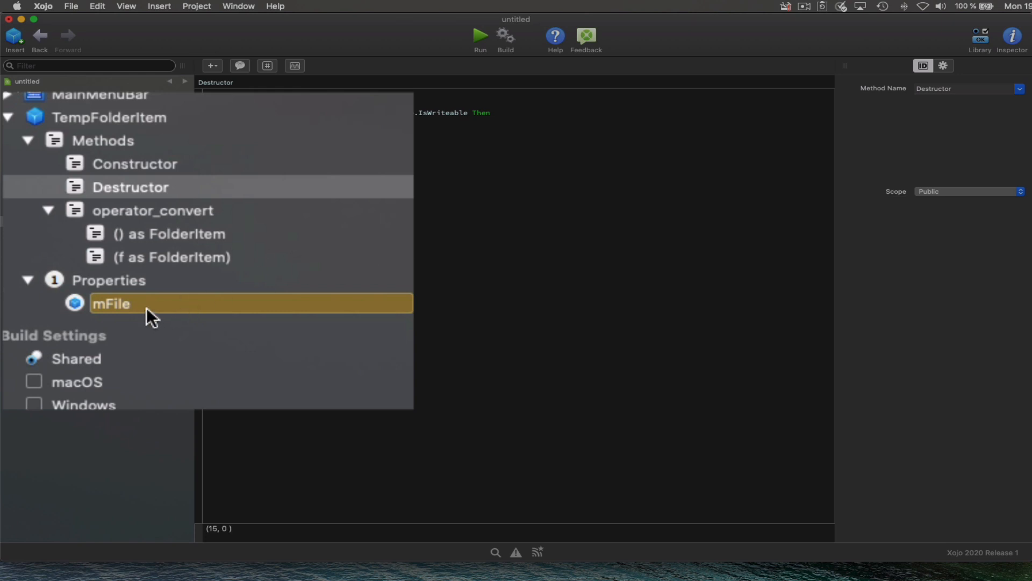
{"action": "mouse_move", "coordinate": [111, 303]}
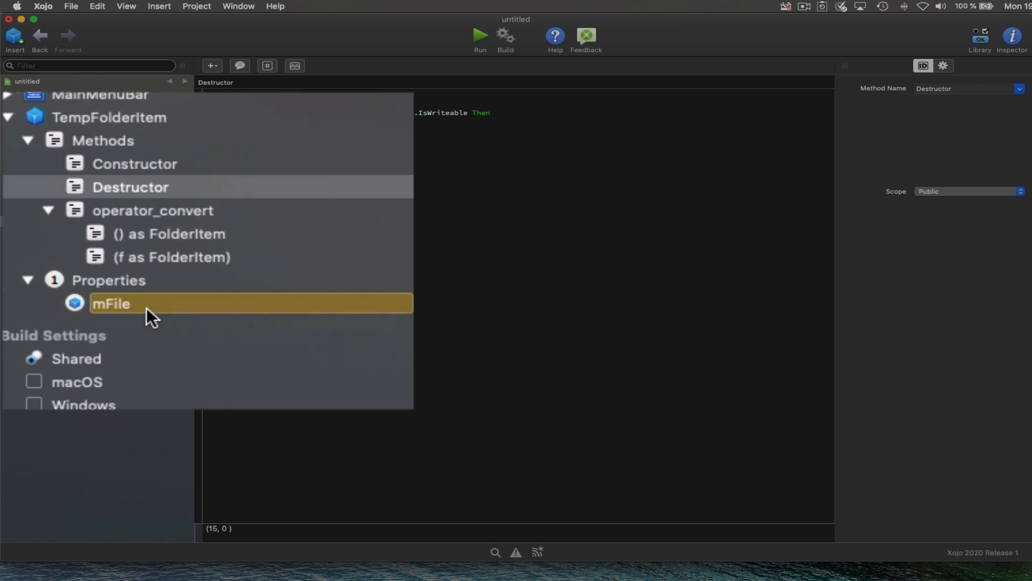
{"action": "mouse_move", "coordinate": [164, 275]}
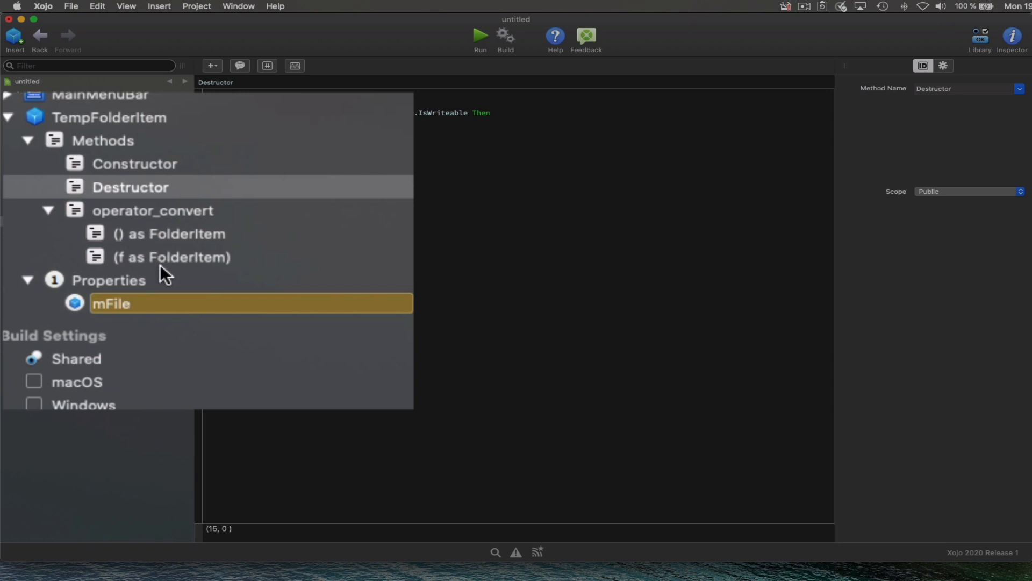
{"action": "left_click", "coordinate": [152, 210]}
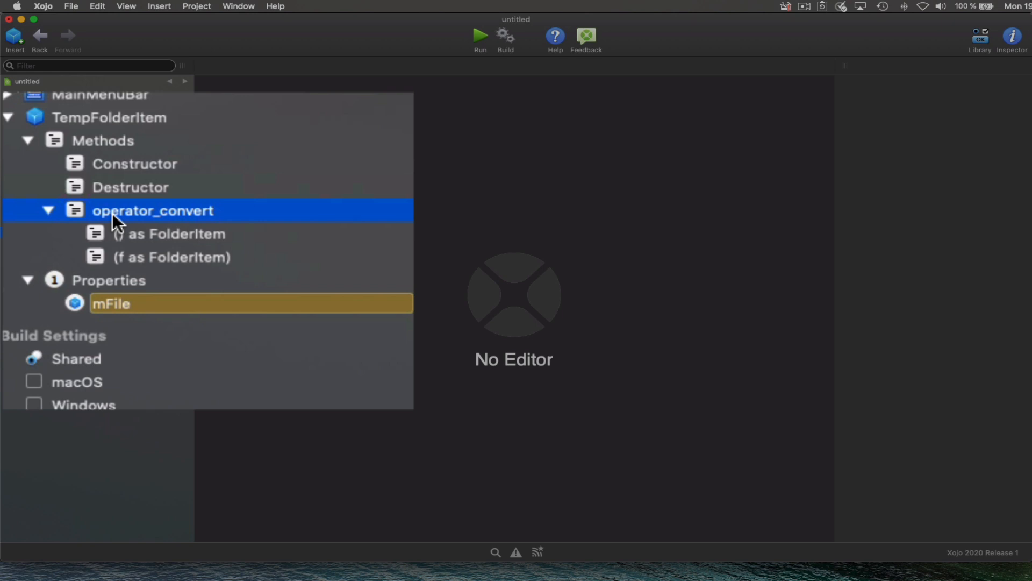
{"action": "mouse_move", "coordinate": [122, 237]}
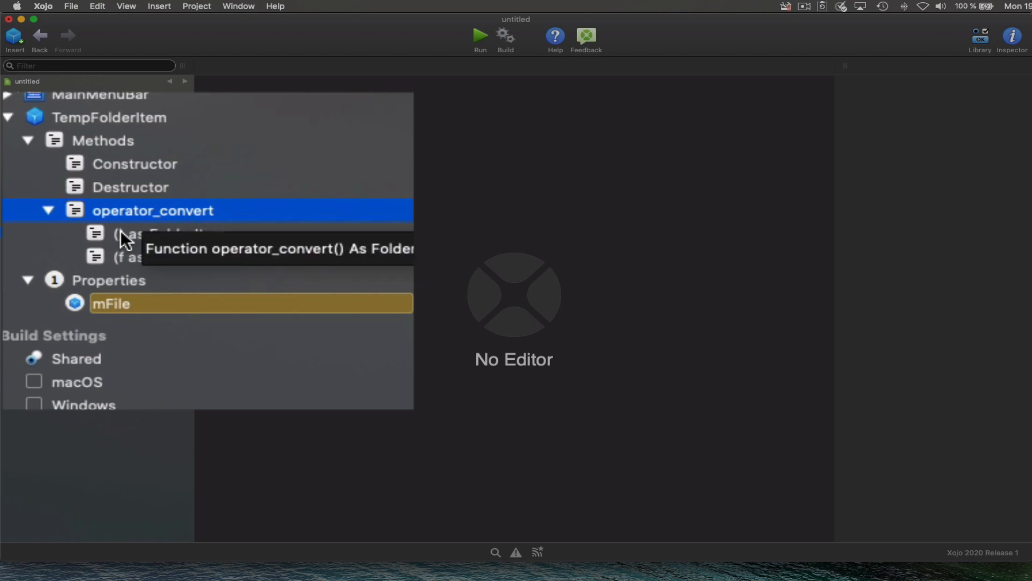
- Open the operator_convert(f As FolderItem) overload and highlight FolderItem and f in the mFile assignment
{"action": "left_click", "coordinate": [171, 233]}
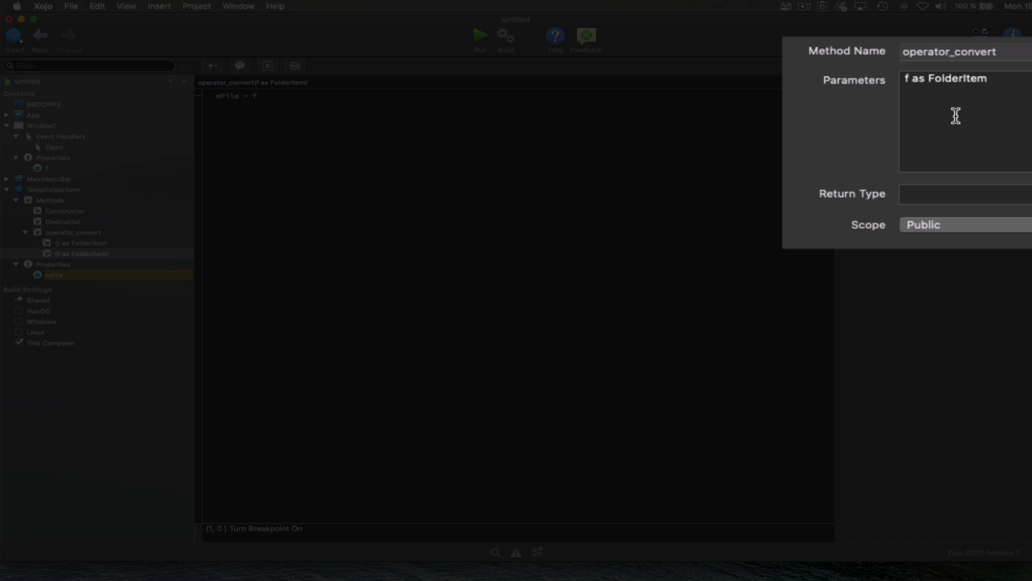
{"action": "double_click", "coordinate": [957, 78]}
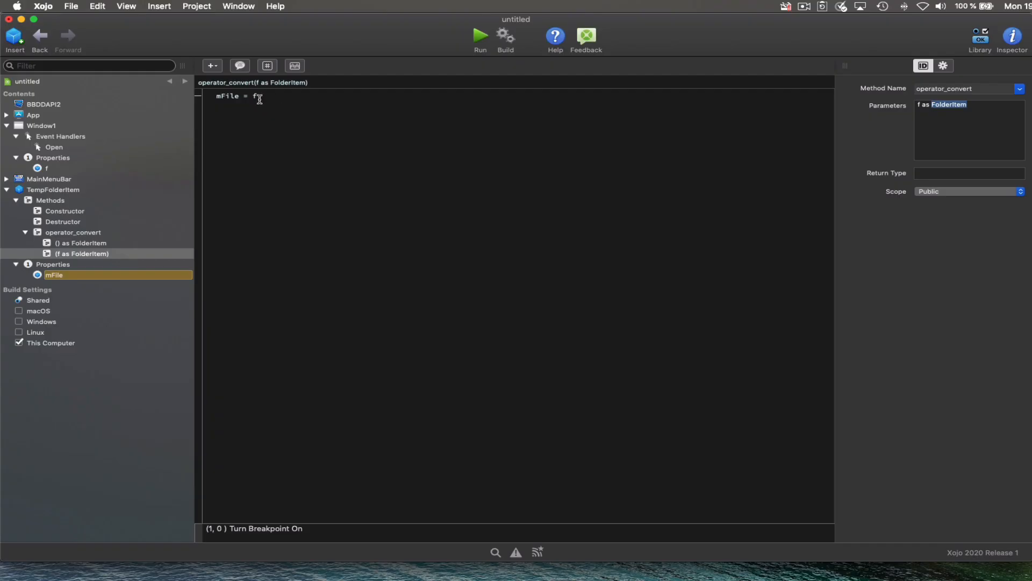
{"action": "double_click", "coordinate": [227, 97]}
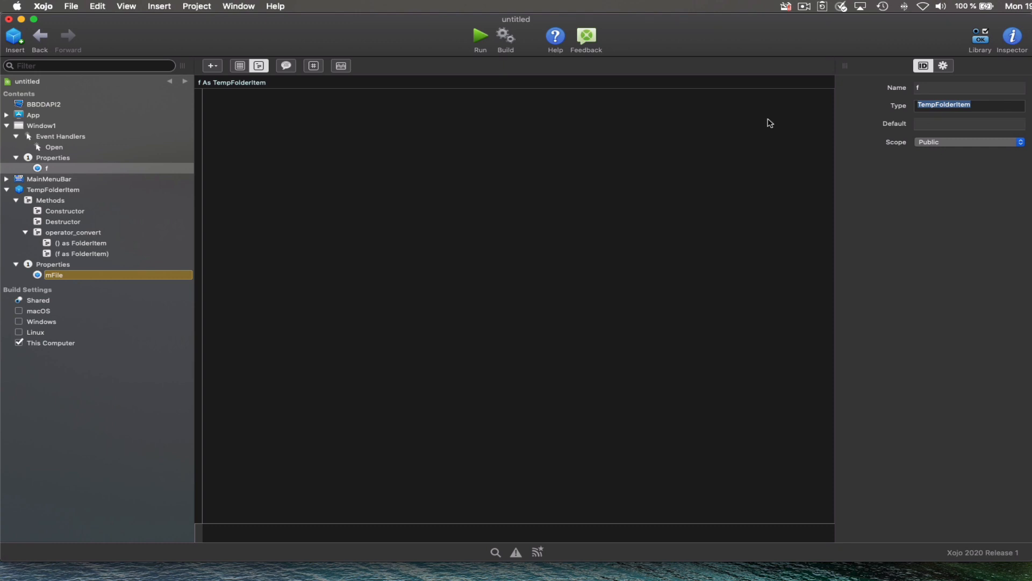
{"action": "mouse_move", "coordinate": [63, 148]}
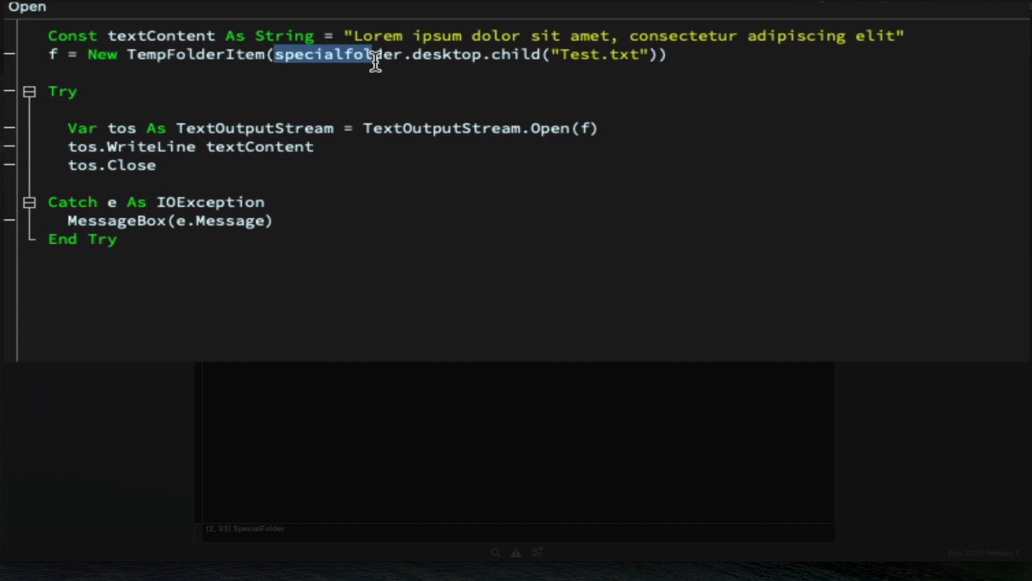
- Highlight SpecialFolder in the Test.txt line, then view Window1's f TempFolderItem property declaration
{"action": "left_click_drag", "start_coordinate": [372, 55], "coordinate": [649, 54]}
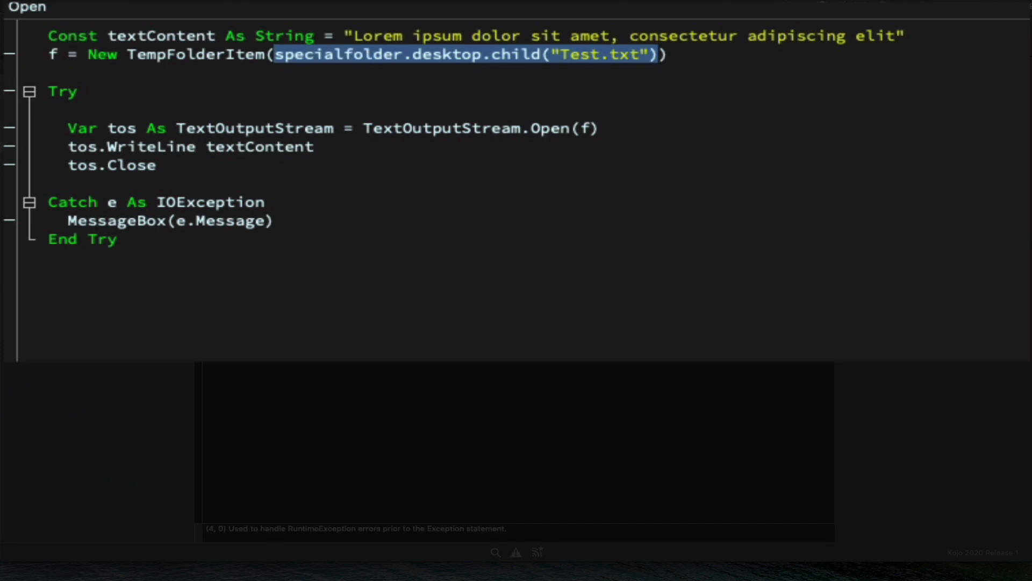
{"action": "mouse_move", "coordinate": [72, 316]}
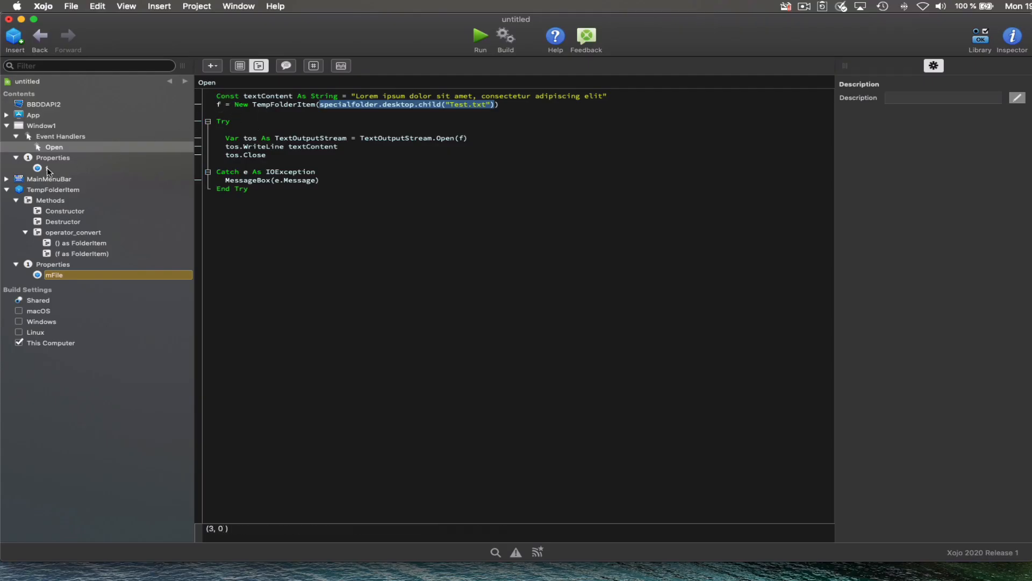
{"action": "left_click", "coordinate": [54, 168]}
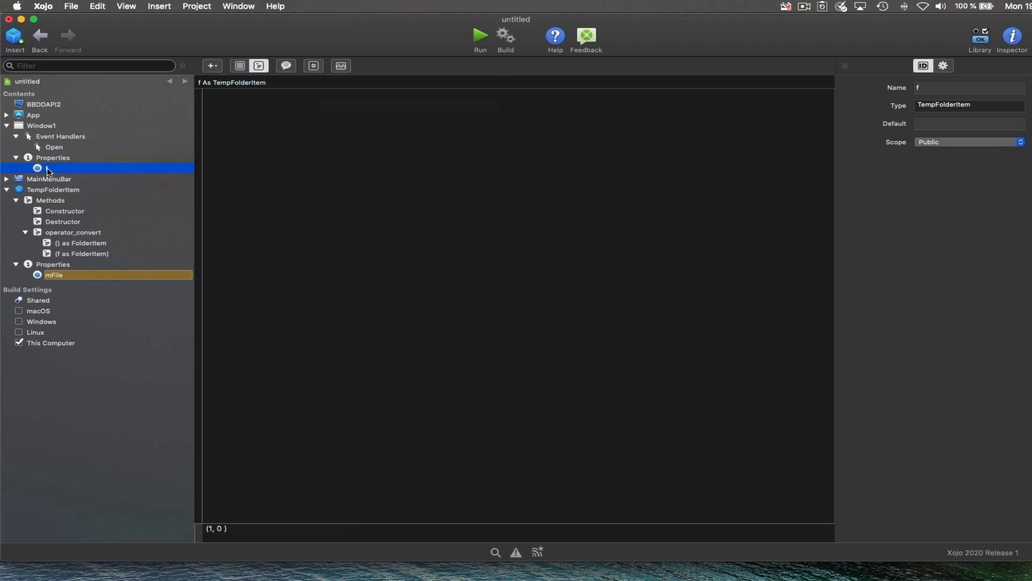
{"action": "left_click", "coordinate": [41, 125]}
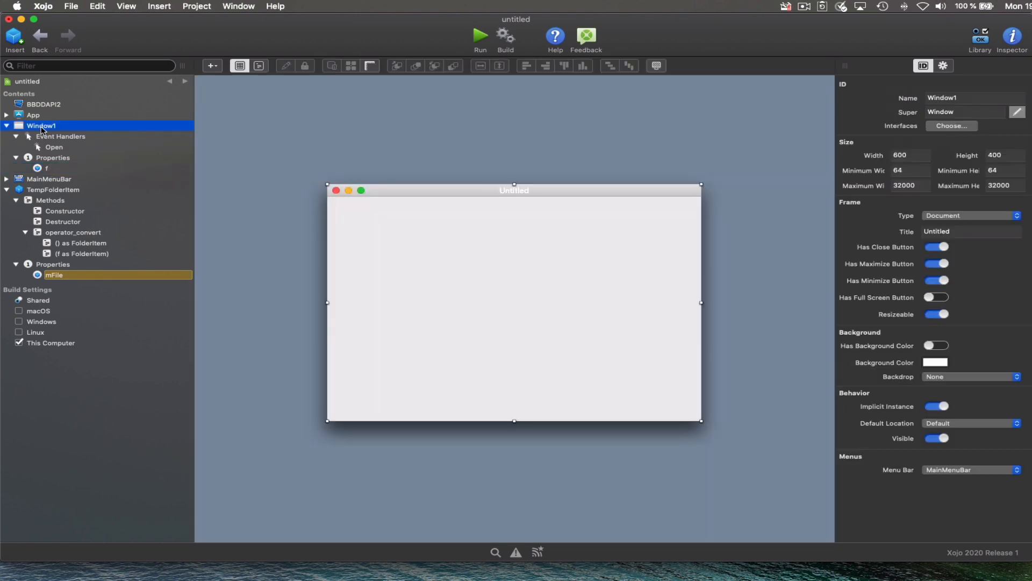
{"action": "mouse_move", "coordinate": [41, 136]}
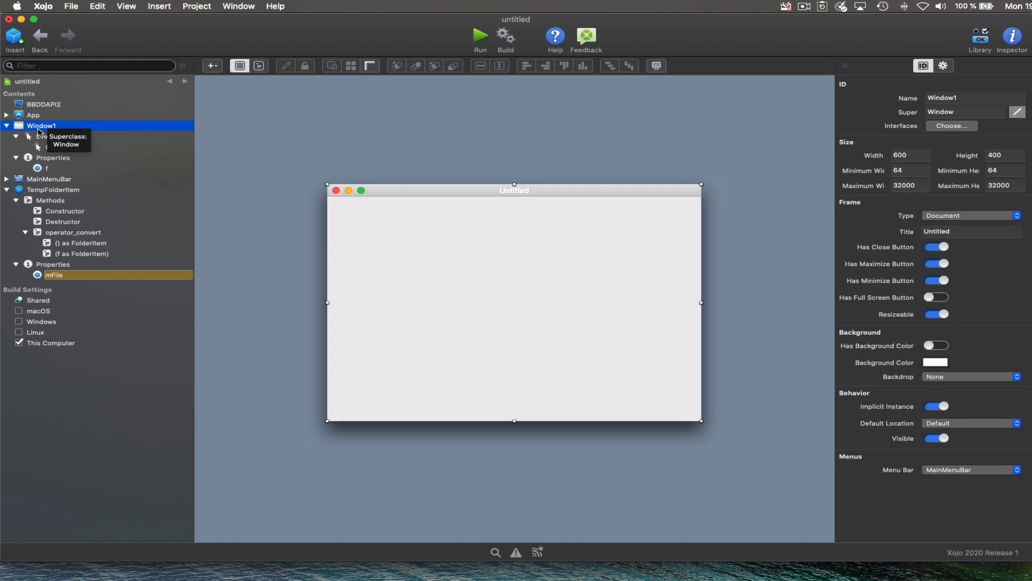
{"action": "left_click", "coordinate": [47, 168]}
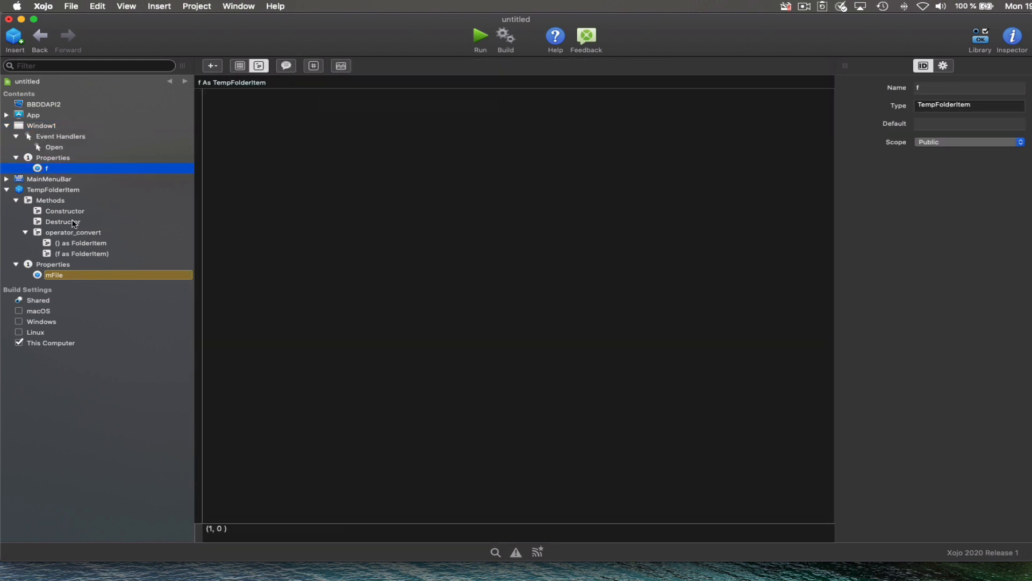
- Show TempFolderItem's Destructor code, highlighting mfile in the existence check and the Remove call
{"action": "left_click", "coordinate": [63, 221]}
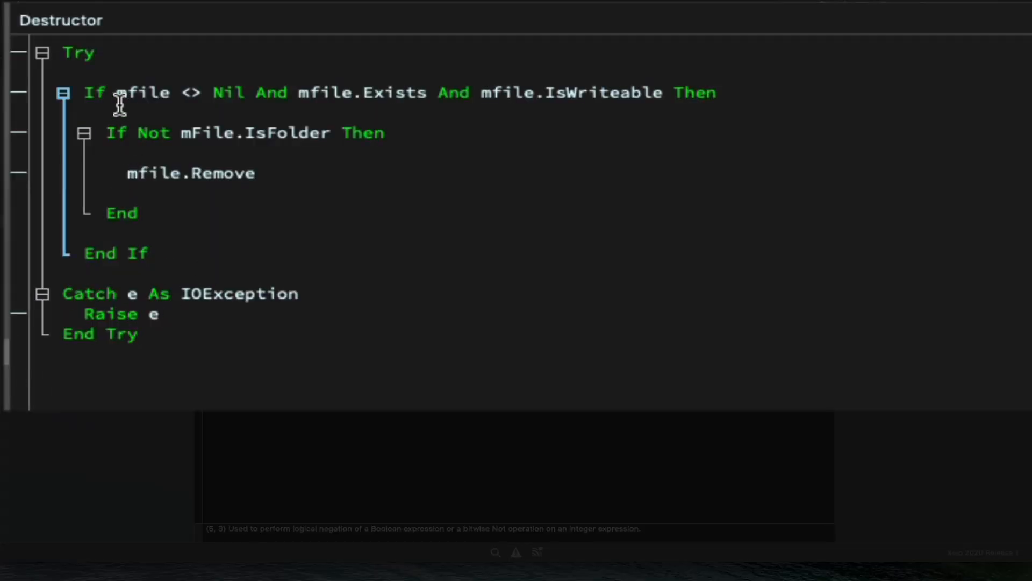
{"action": "double_click", "coordinate": [142, 92]}
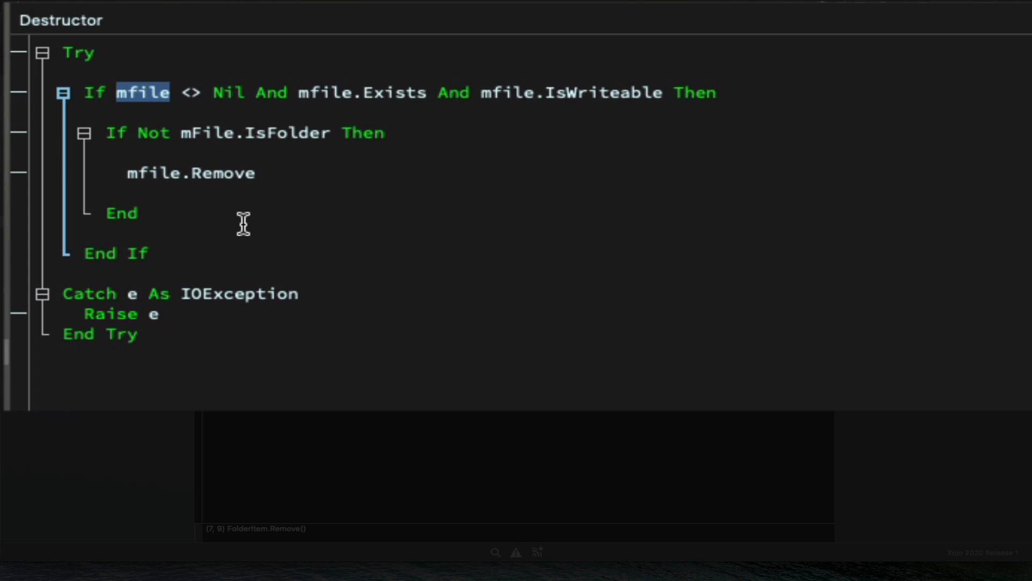
{"action": "double_click", "coordinate": [222, 172]}
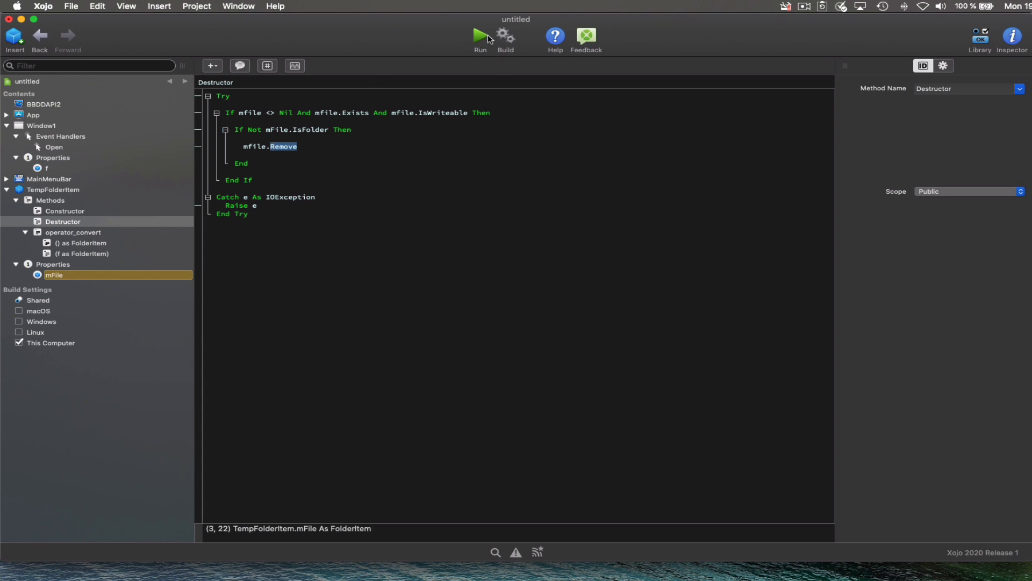
- Run the project, then return to Window1's Open event code that creates Test.txt
{"action": "left_click", "coordinate": [480, 36]}
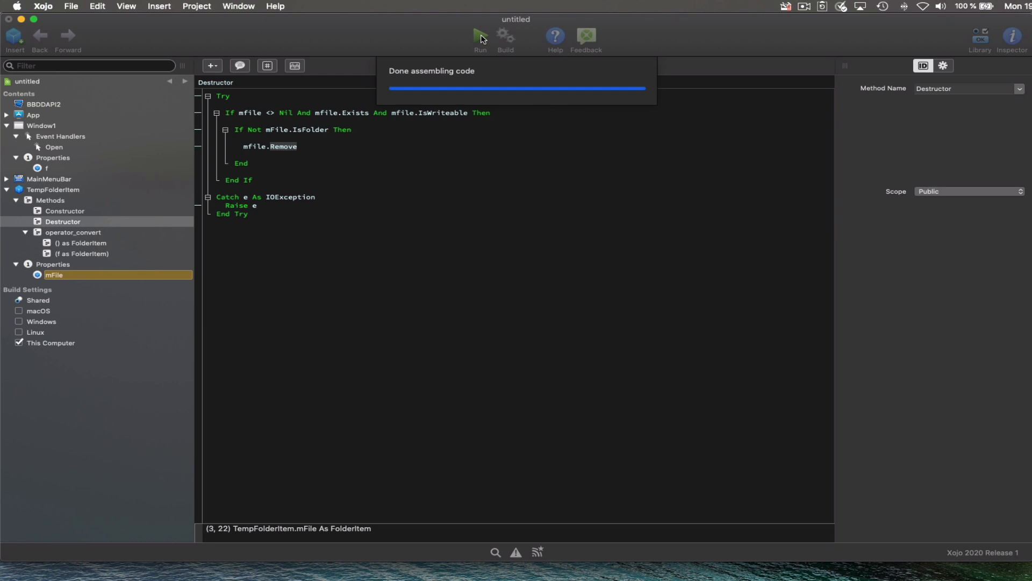
{"action": "left_click", "coordinate": [479, 36]}
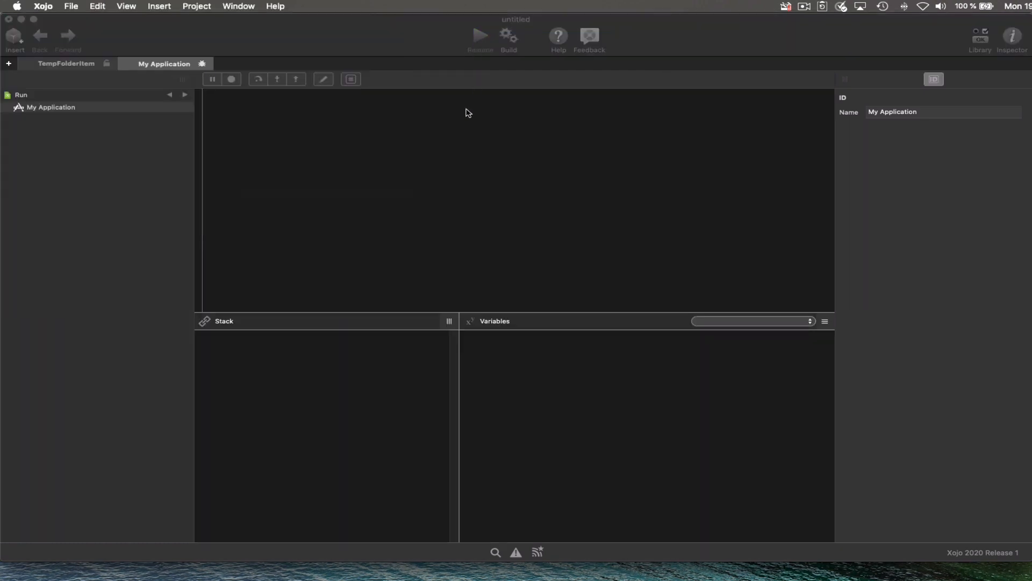
{"action": "left_click", "coordinate": [65, 64]}
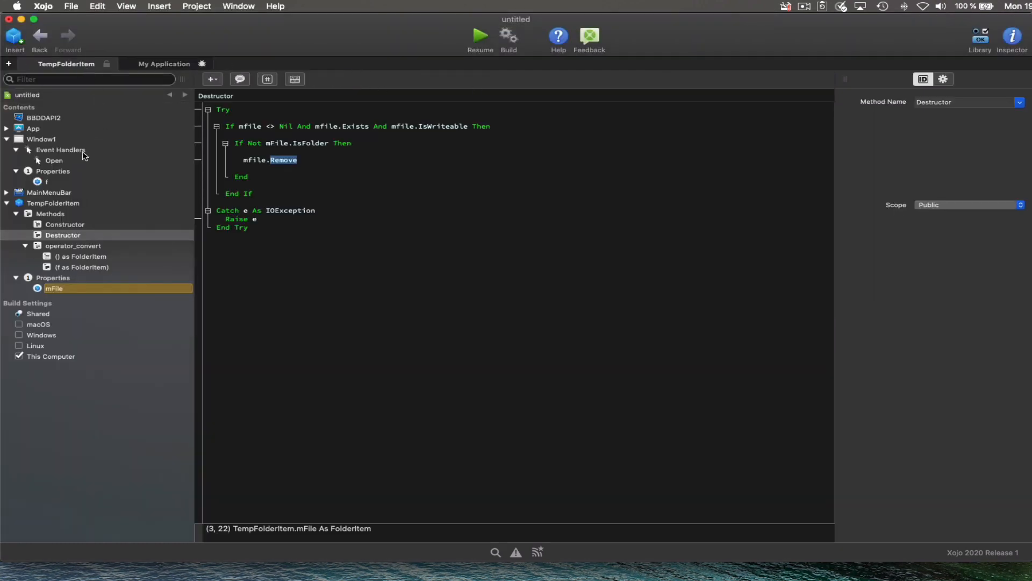
{"action": "left_click", "coordinate": [53, 160]}
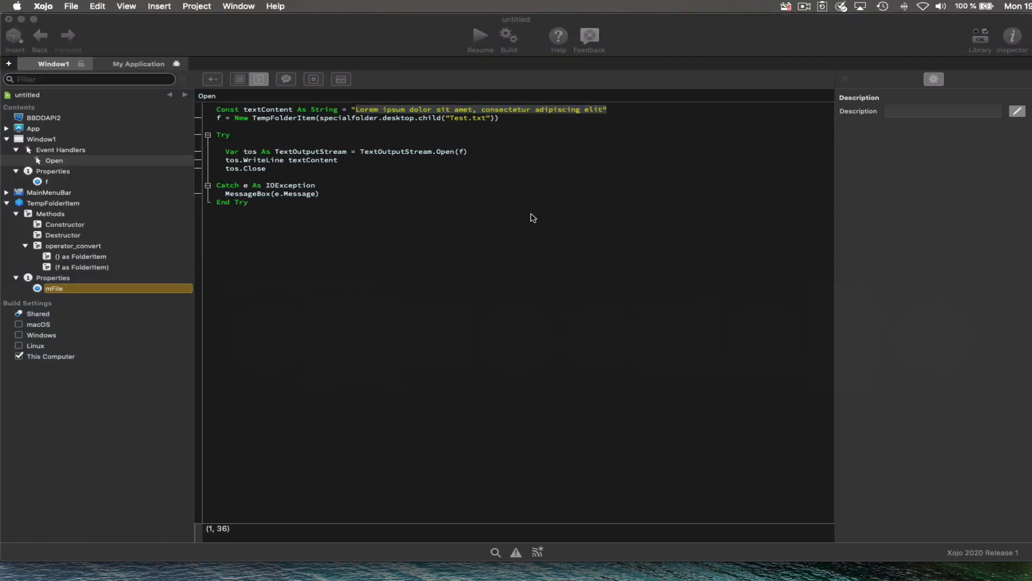
- Select Test.txt on the desktop, close the debug app window to delete it, and return to Xojo
{"action": "left_click", "coordinate": [480, 35]}
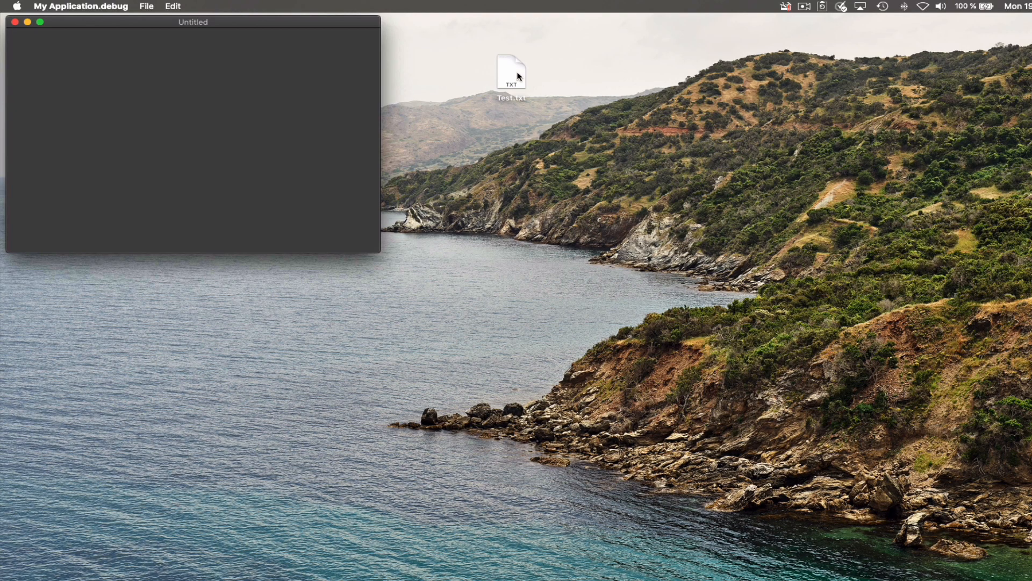
{"action": "left_click", "coordinate": [511, 73]}
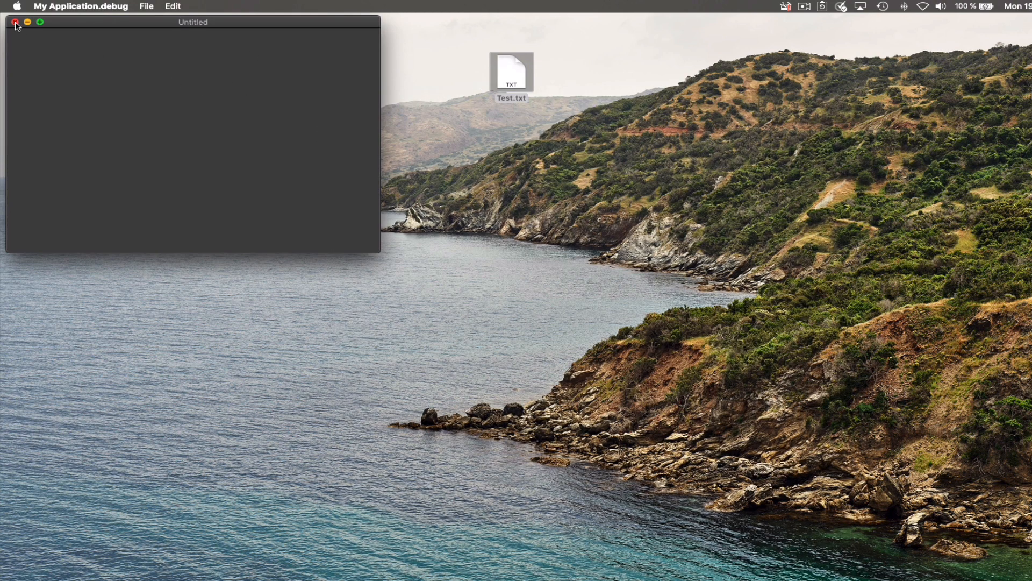
{"action": "left_click", "coordinate": [15, 22]}
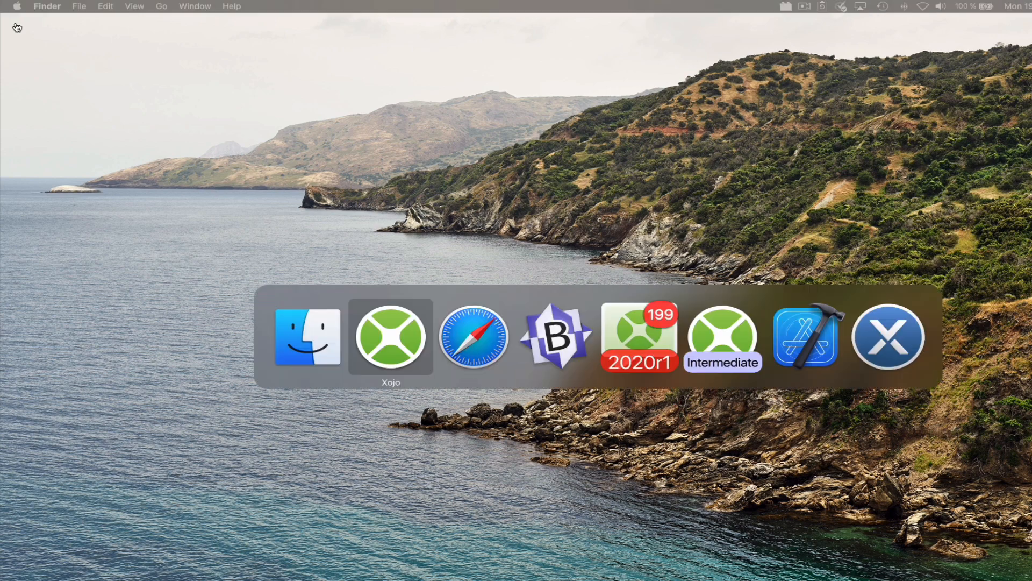
{"action": "left_click", "coordinate": [390, 337]}
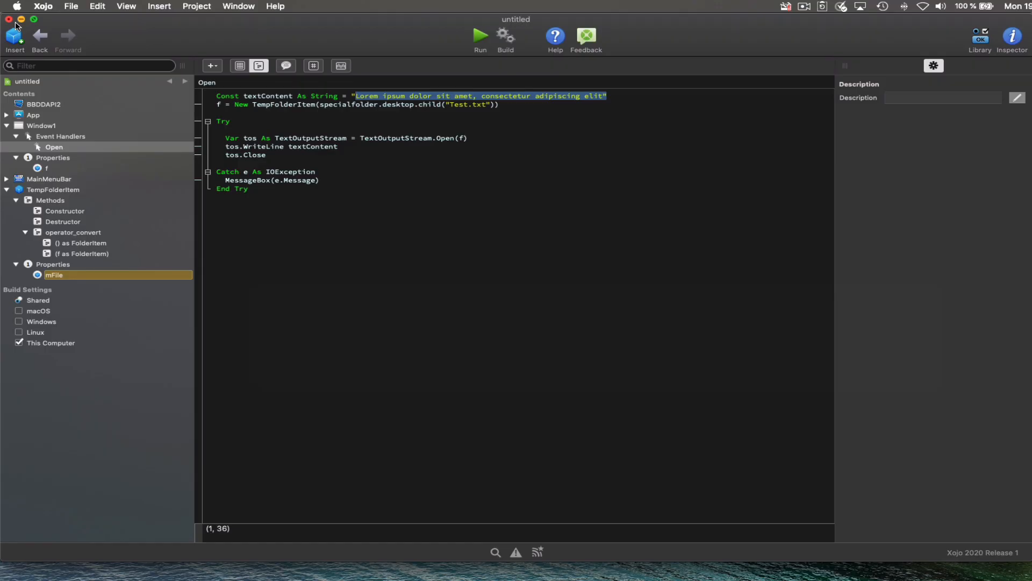